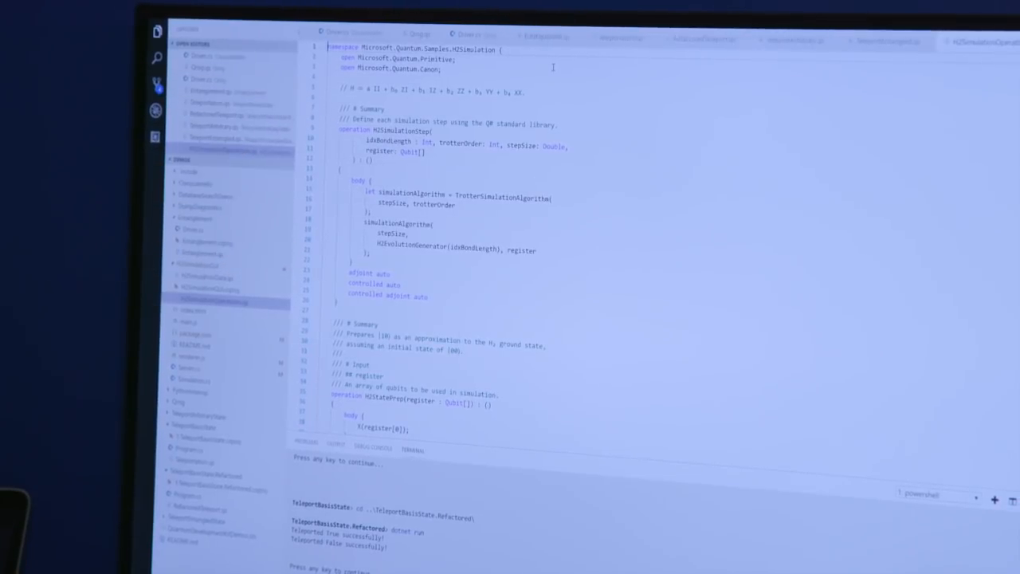
scroll("down", 3)
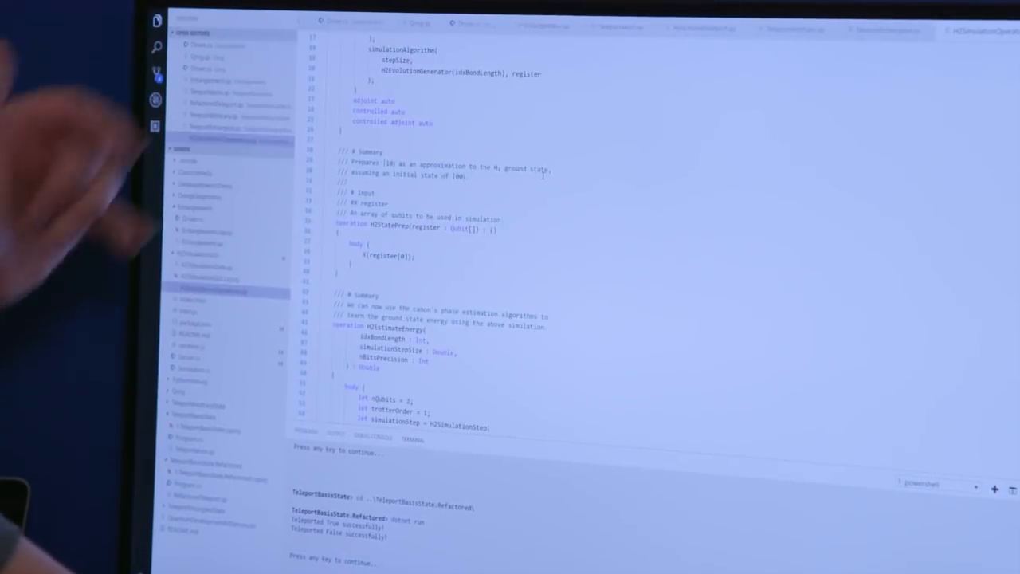
scroll("down", 3)
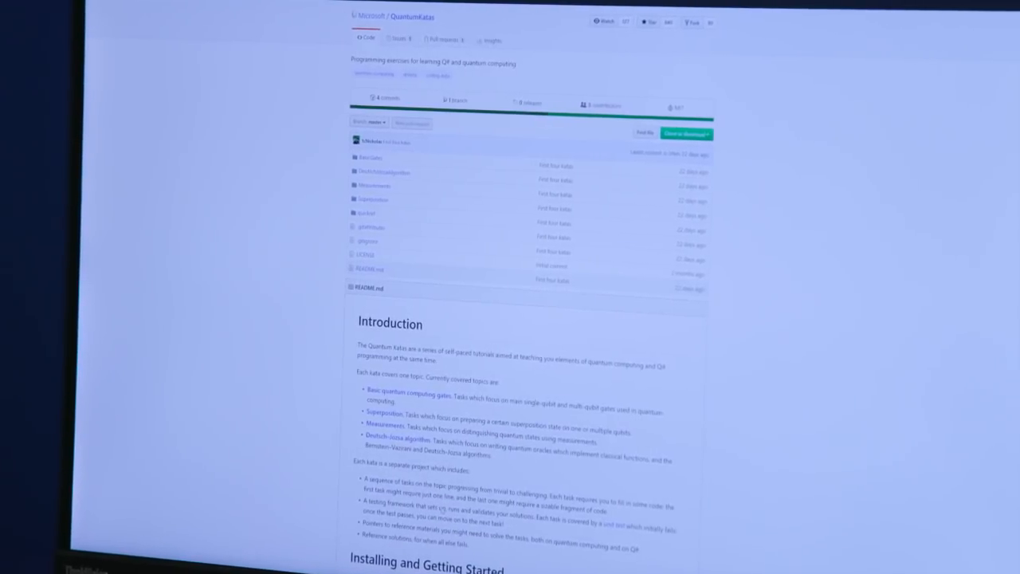
scroll("down", 3)
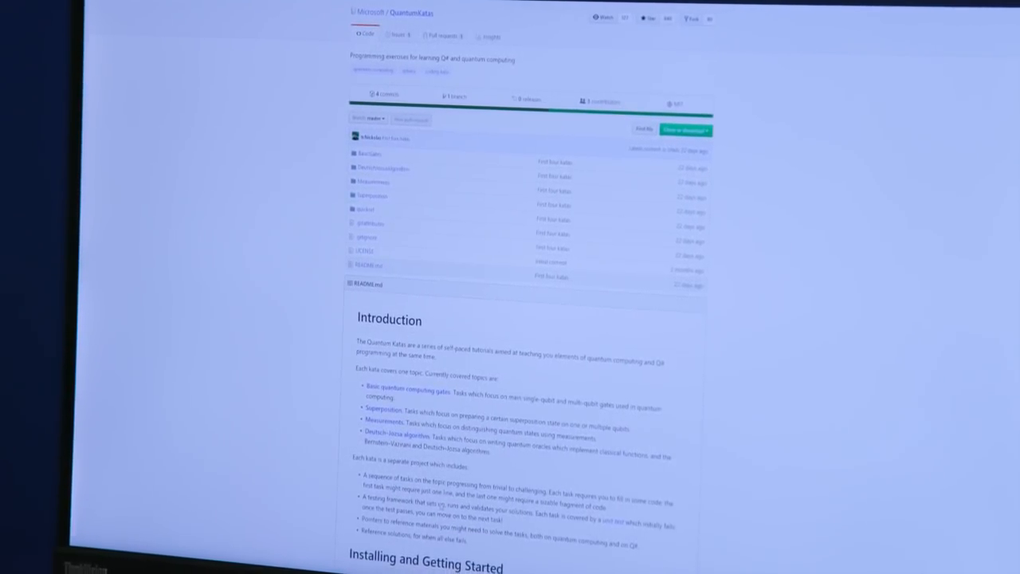